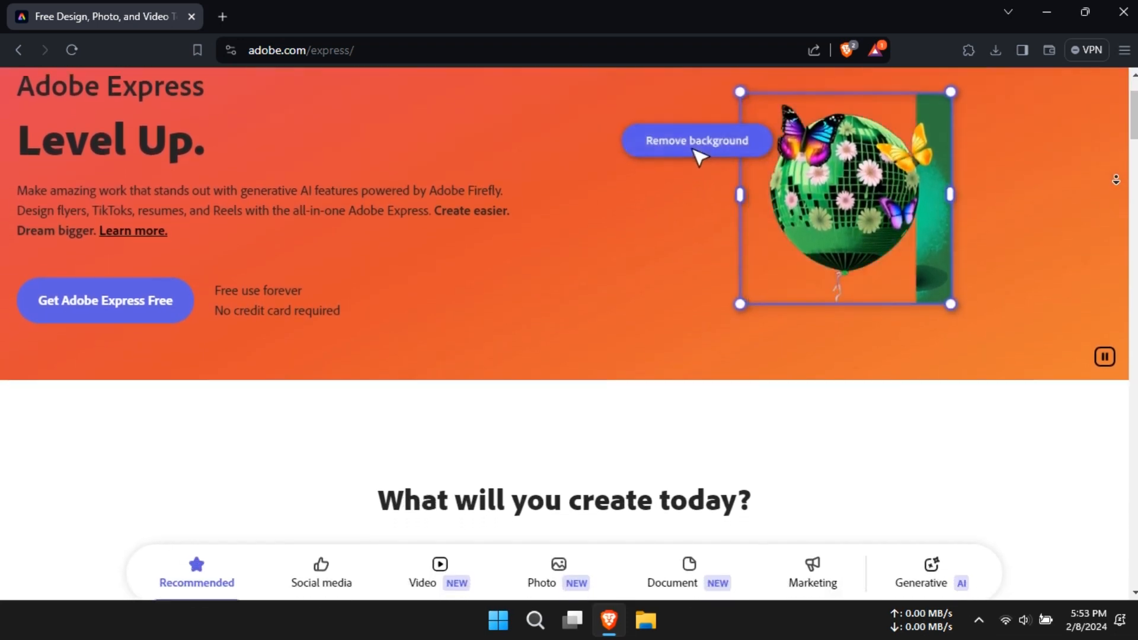
- Scroll through the All quick actions gallery, then close it to return to photo quick actions
scroll("down", 3)
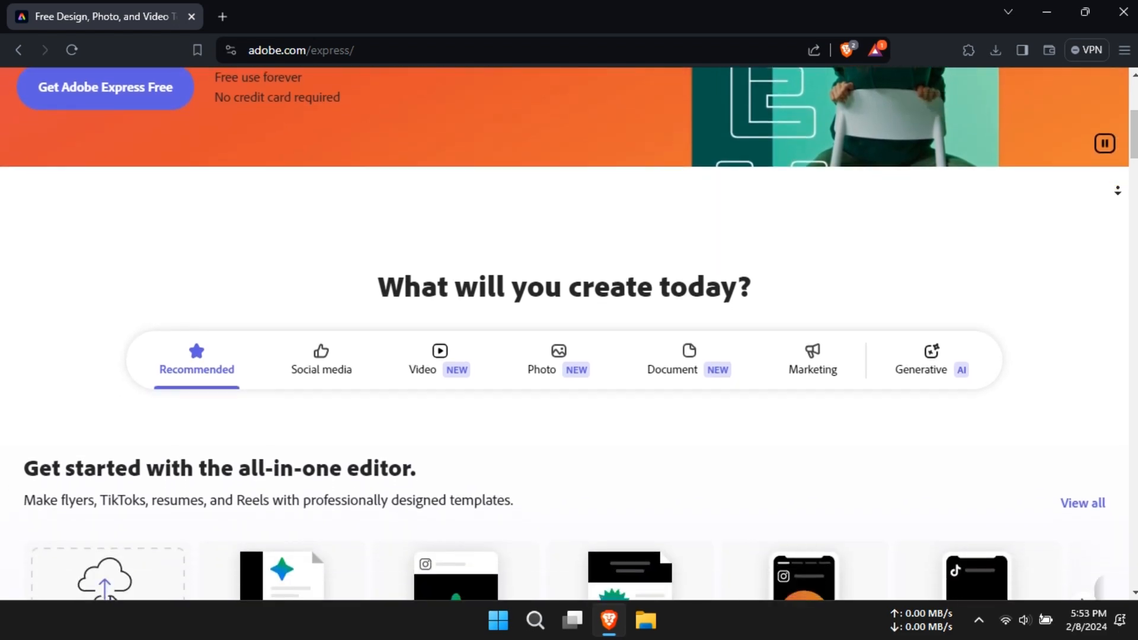
scroll("down", 3)
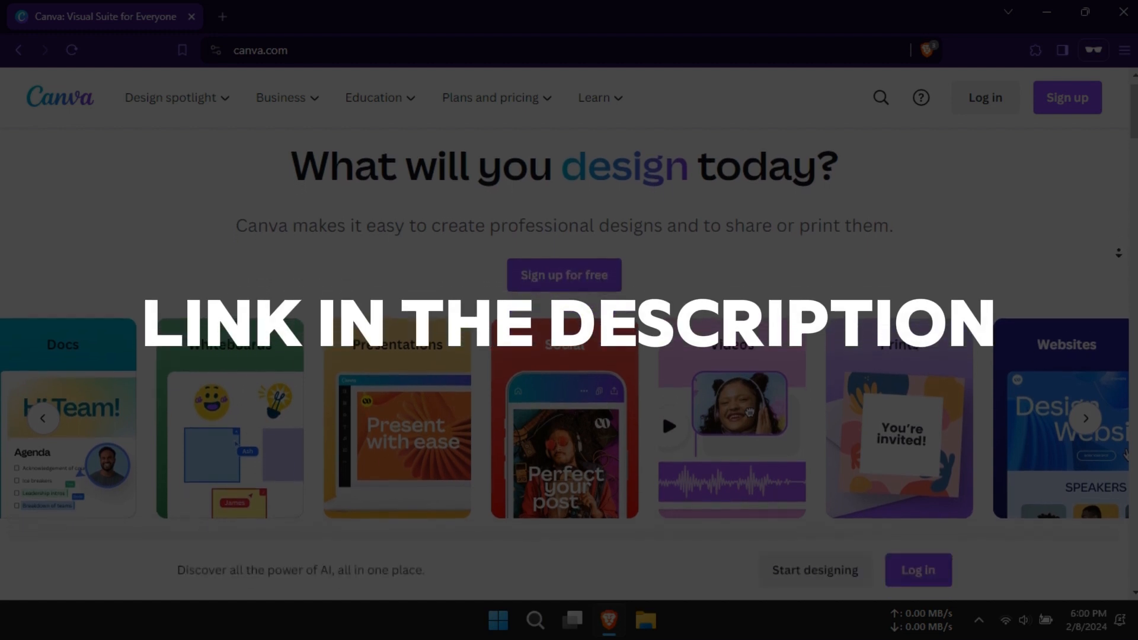
scroll("down", 3)
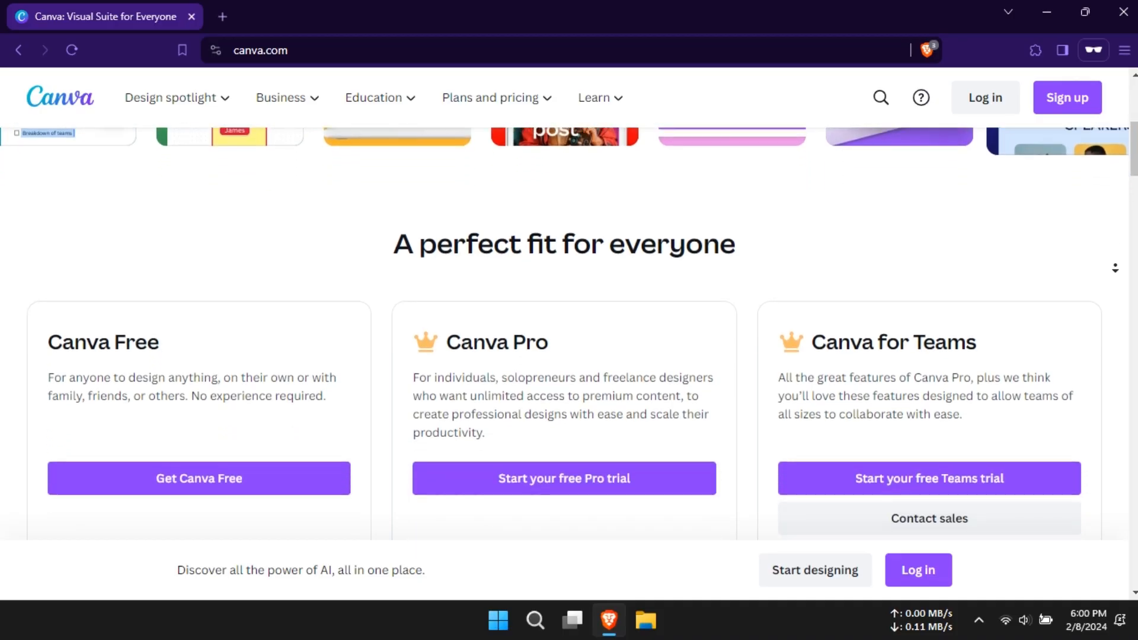
scroll("down", 3)
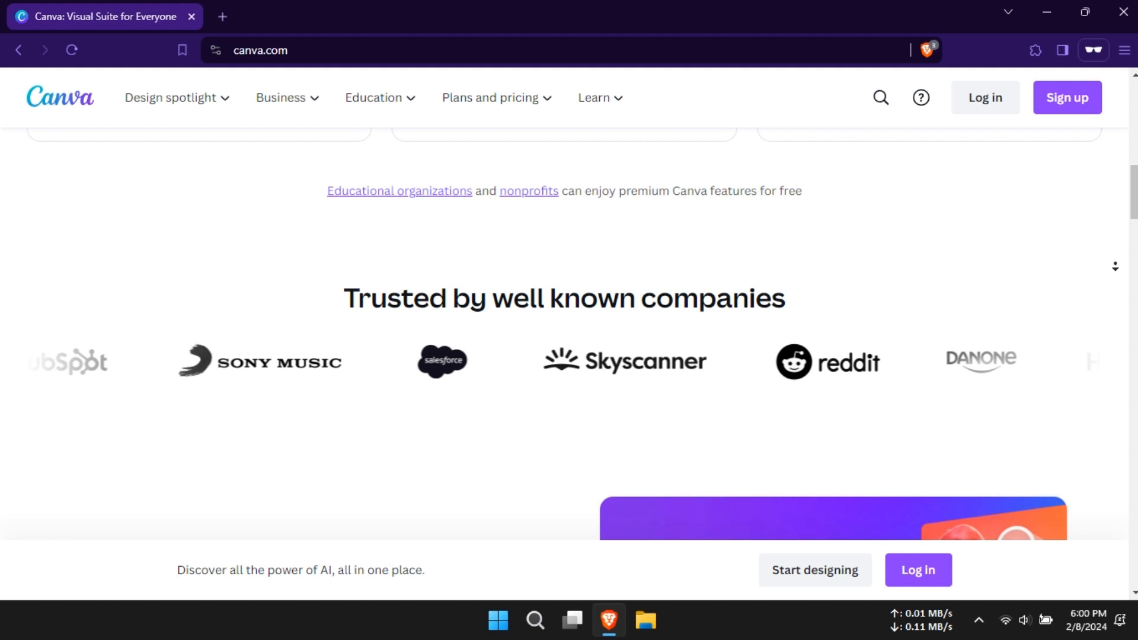
scroll("up", 3)
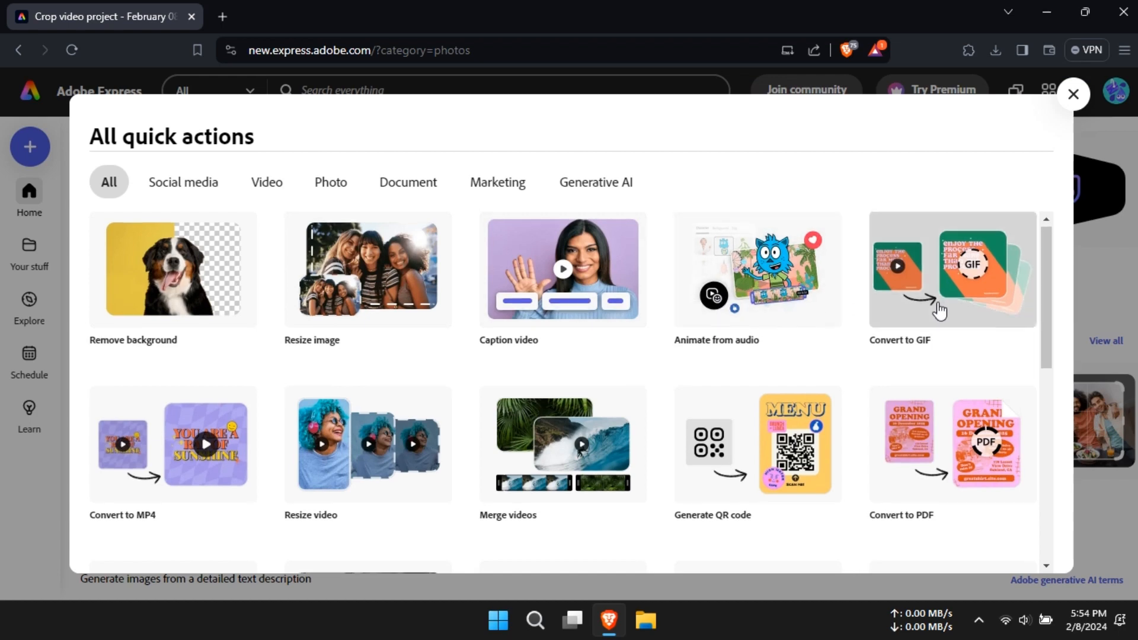
scroll("down", 3)
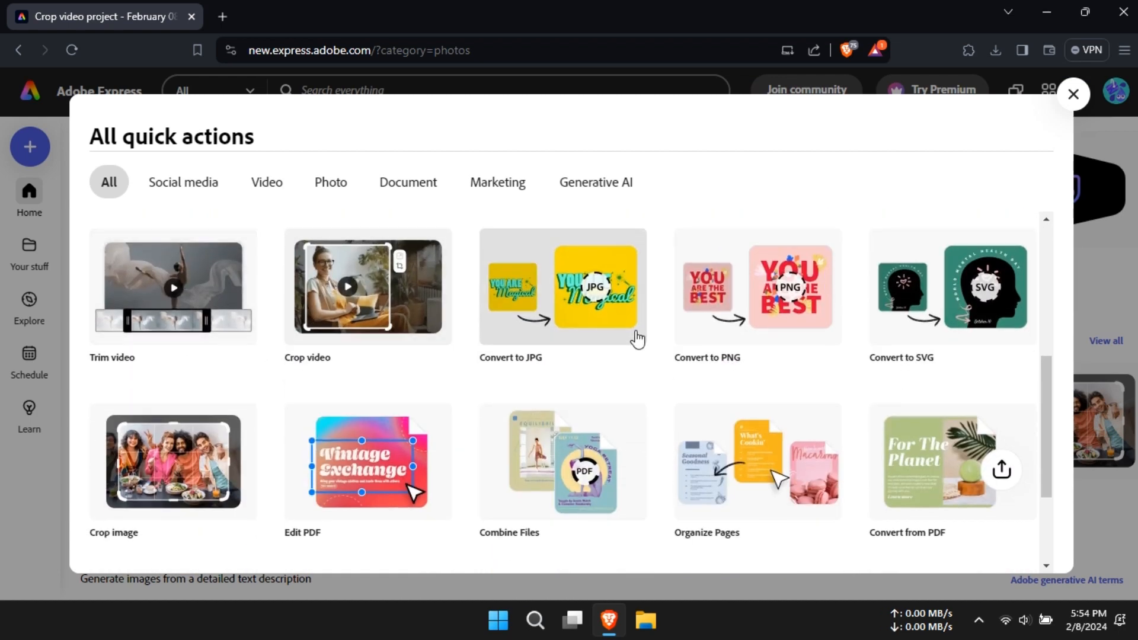
scroll("down", 3)
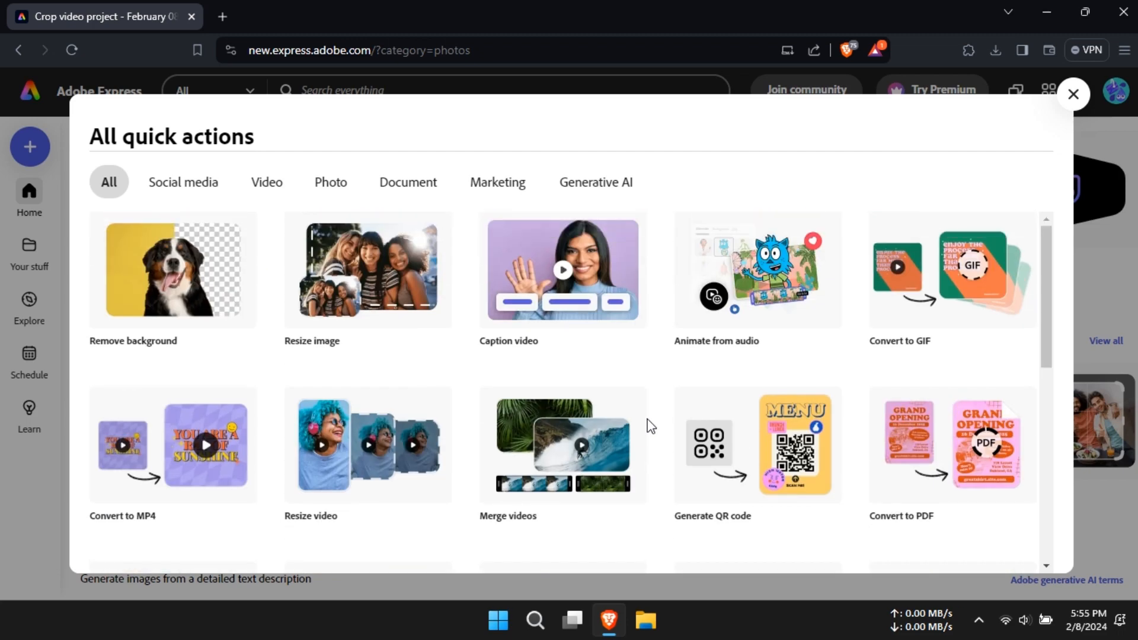
left_click(1074, 94)
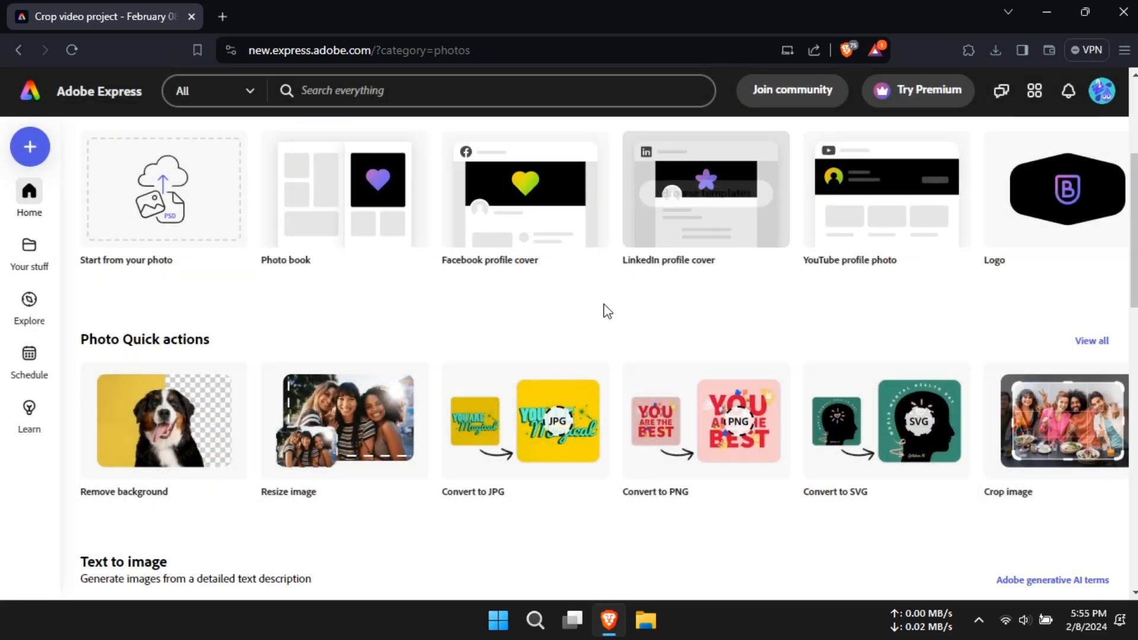
left_click(29, 254)
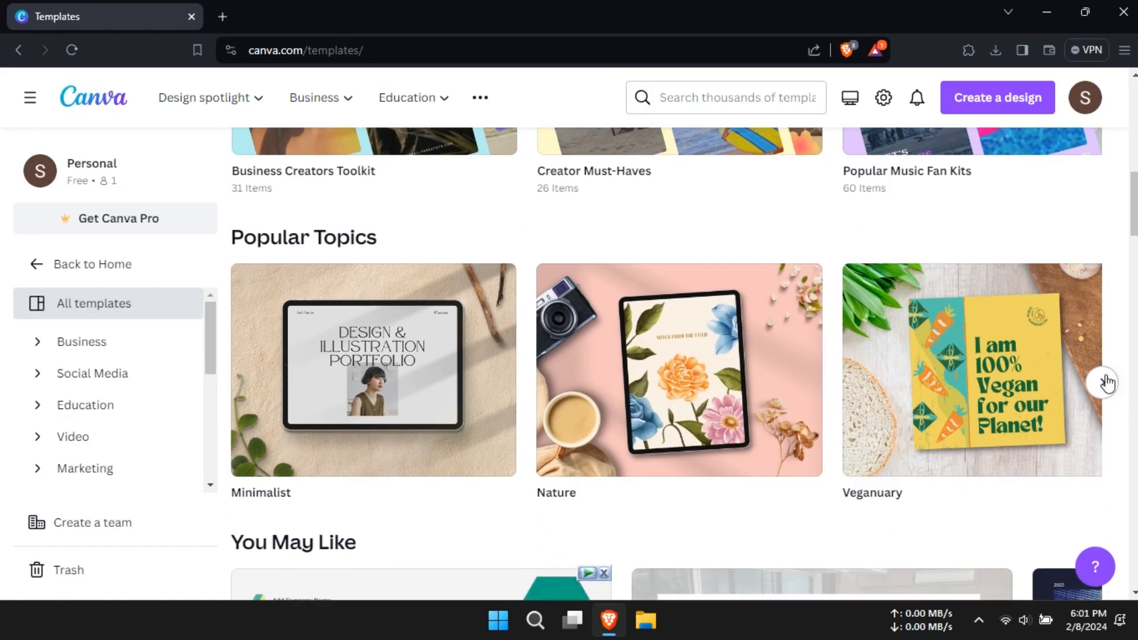
scroll("down", 3)
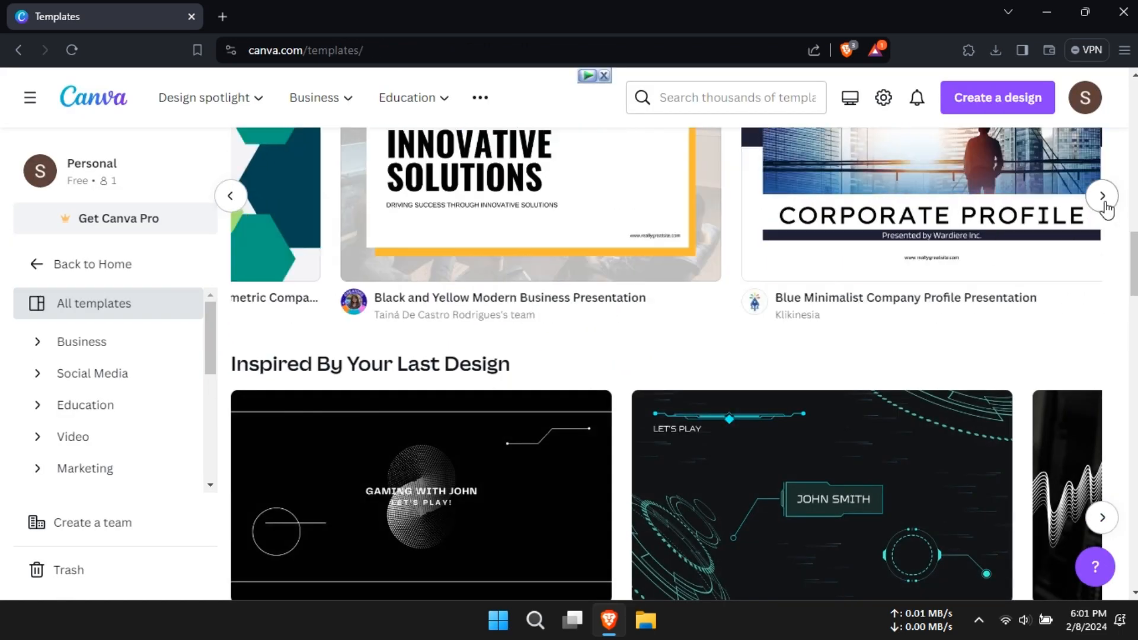
scroll("down", 3)
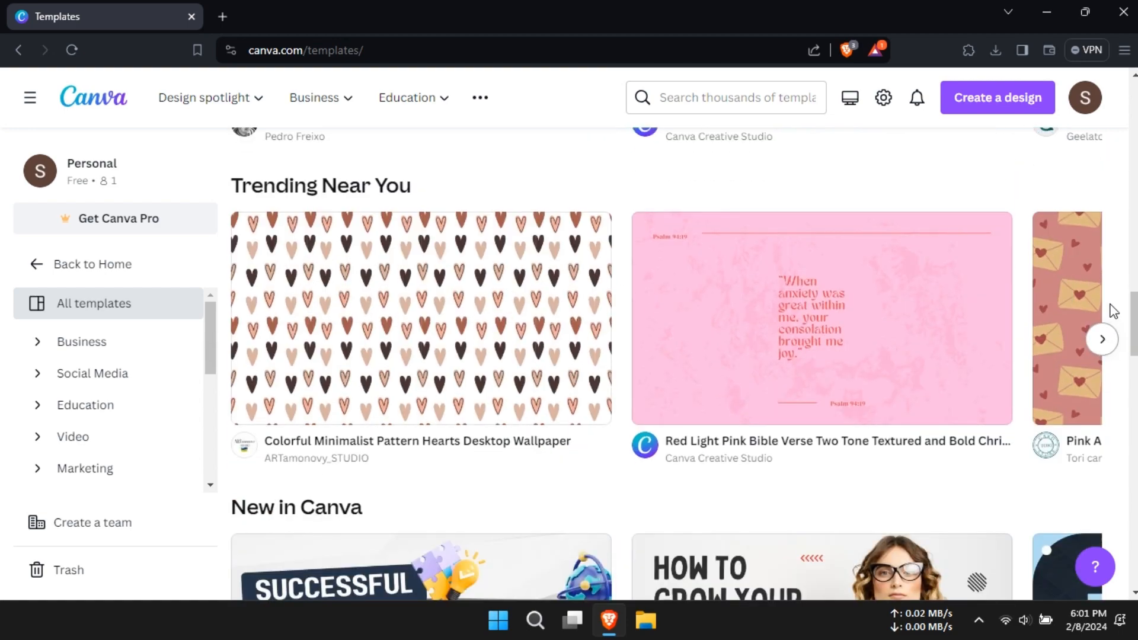
scroll("down", 3)
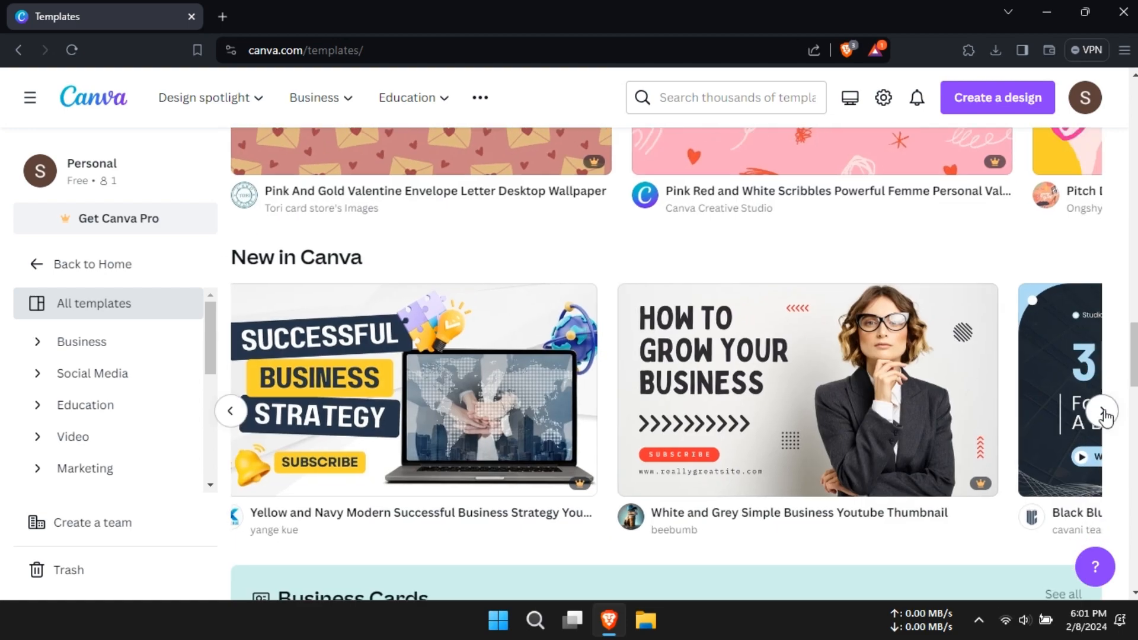
left_click(101, 16)
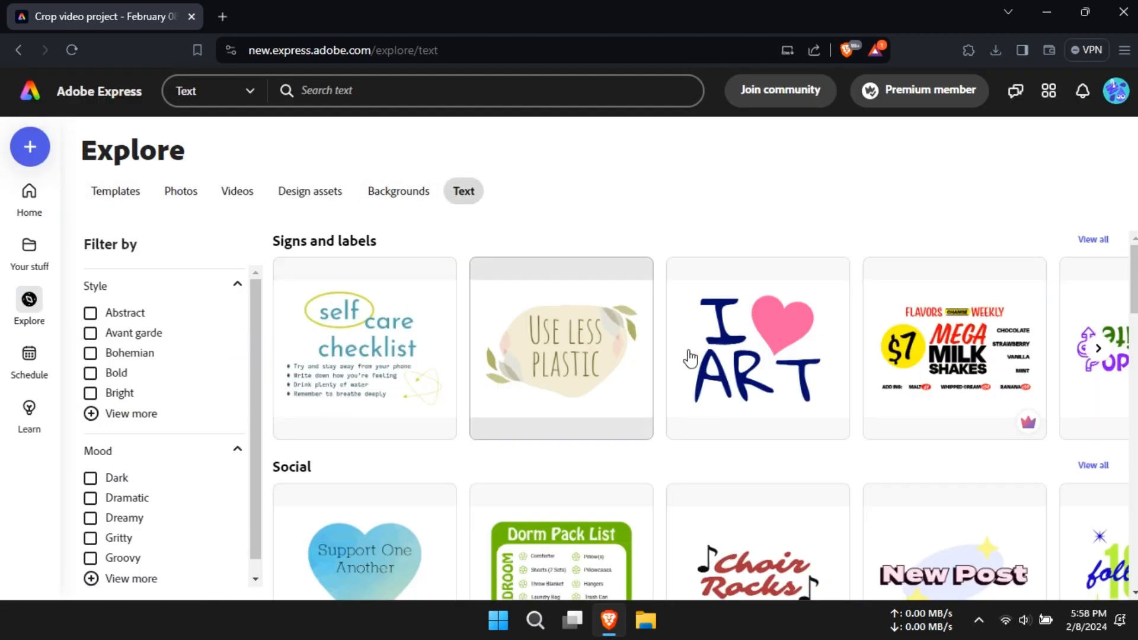
scroll("down", 3)
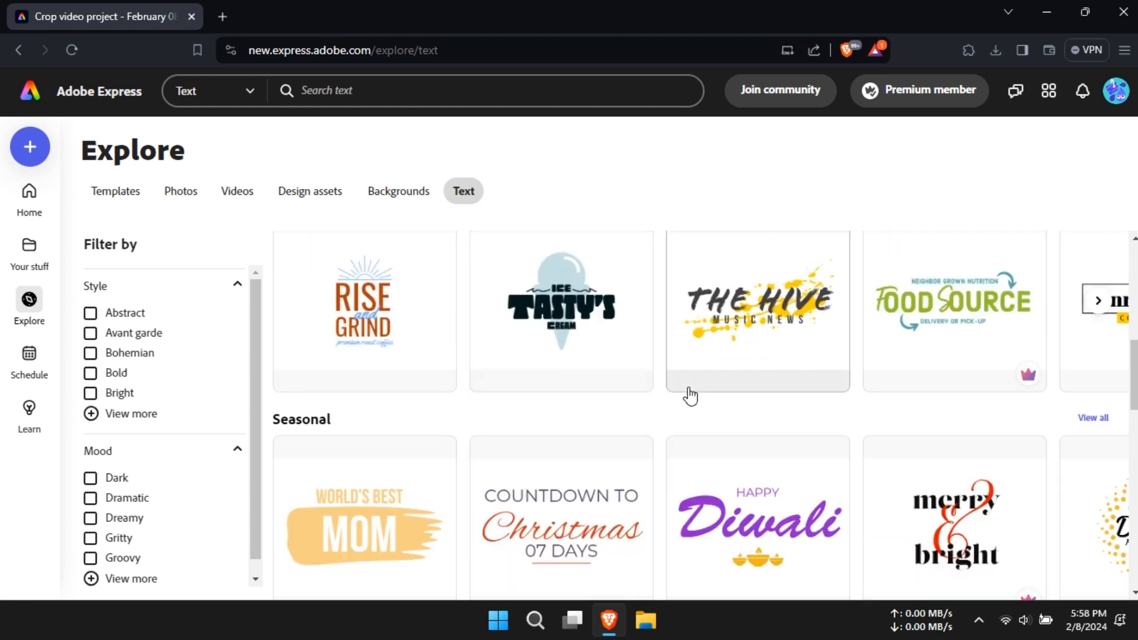
scroll("down", 3)
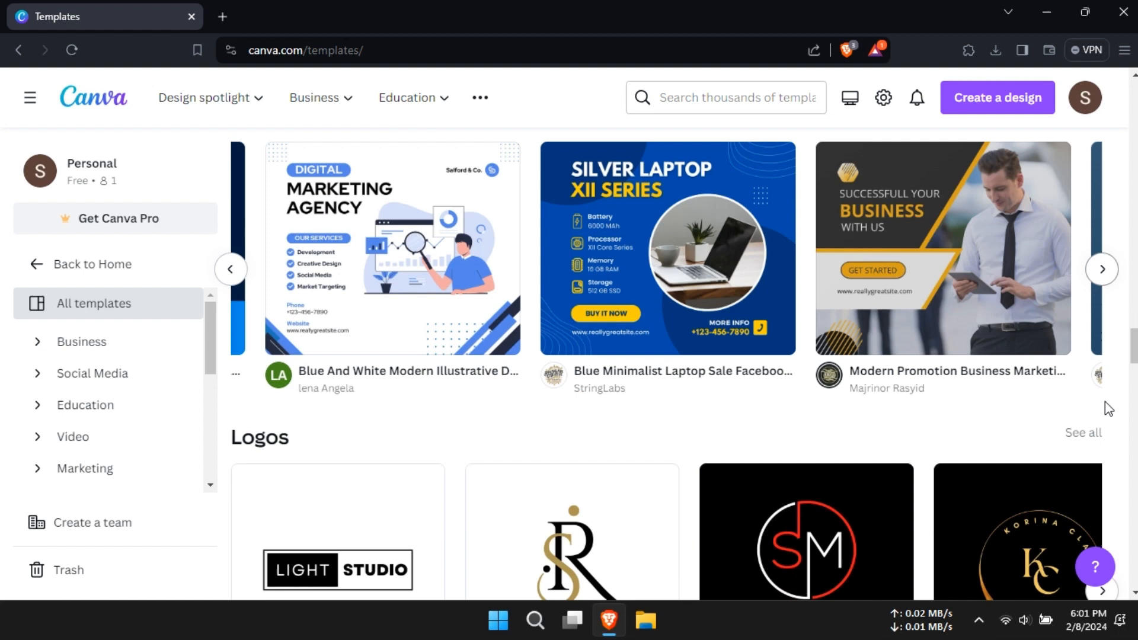
scroll("down", 3)
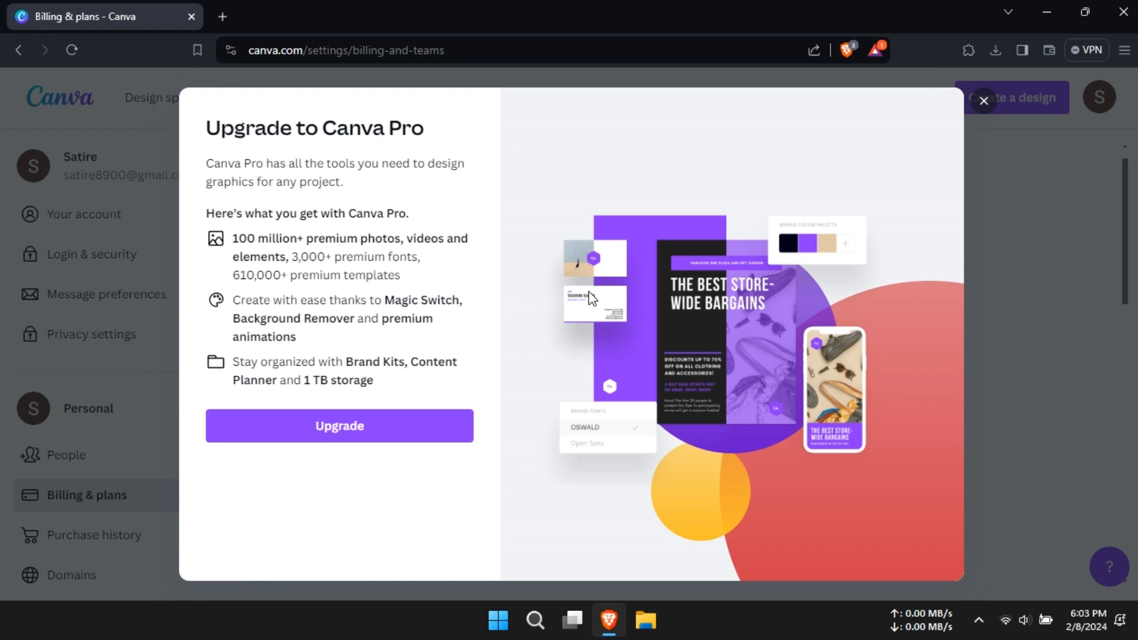
- Show the Upgrade to Canva Pro offer listing premium photos, fonts, templates and storage
double_click(274, 361)
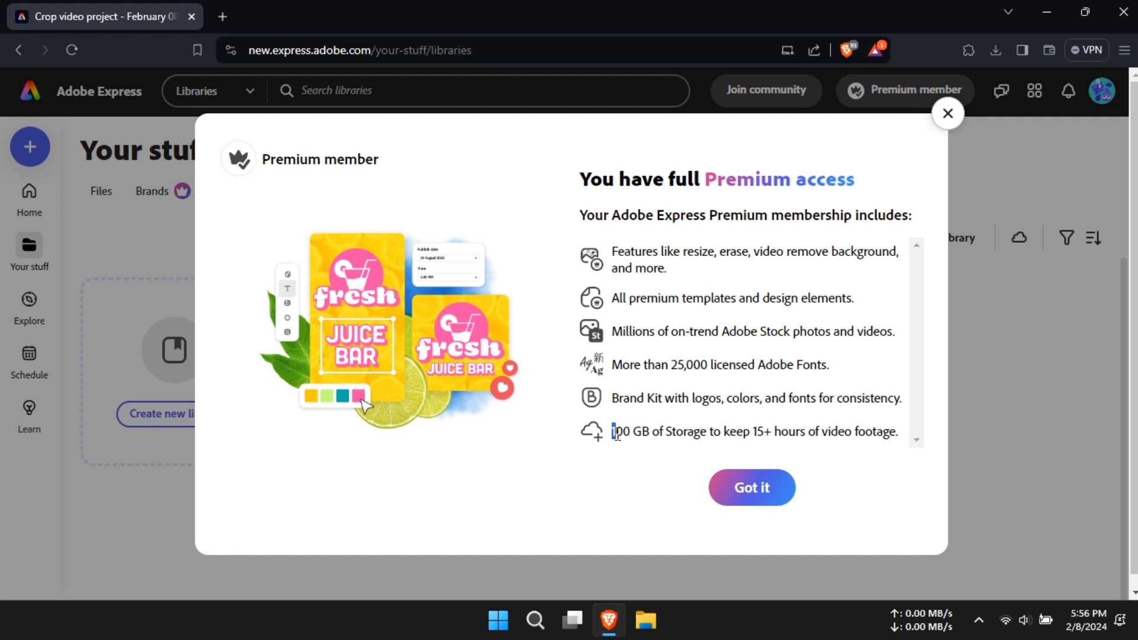
- Display Adobe Express's Premium access panel listing all included membership features
left_click_drag(614, 431, 894, 431)
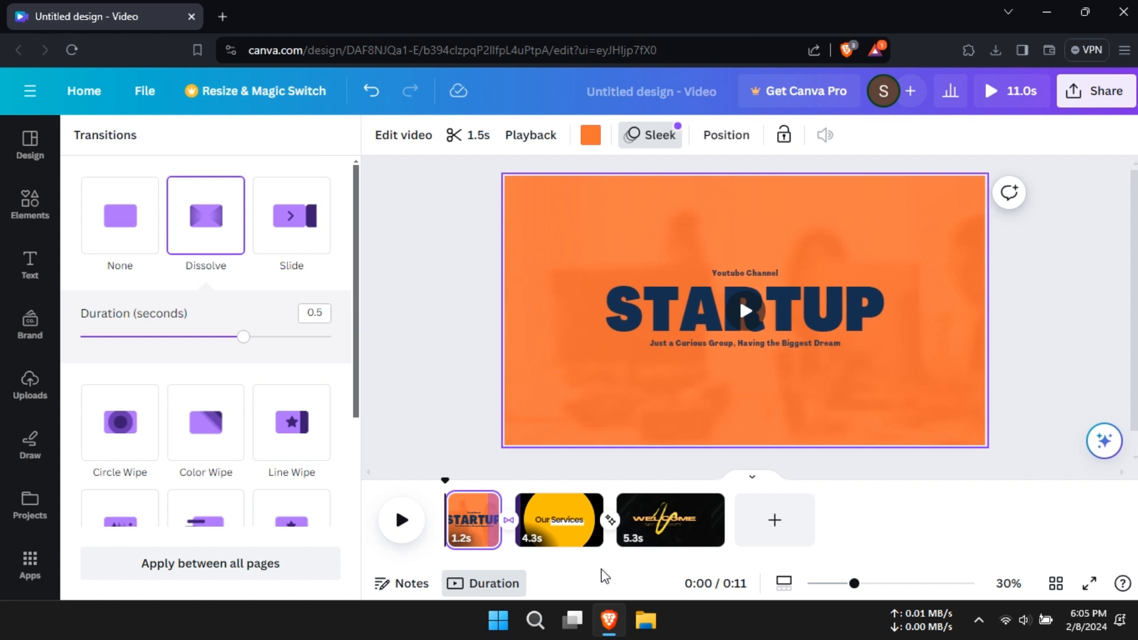
- Show the Stack transition after Our Services (downward, about 0.76 s), zooming in then out
left_click(558, 520)
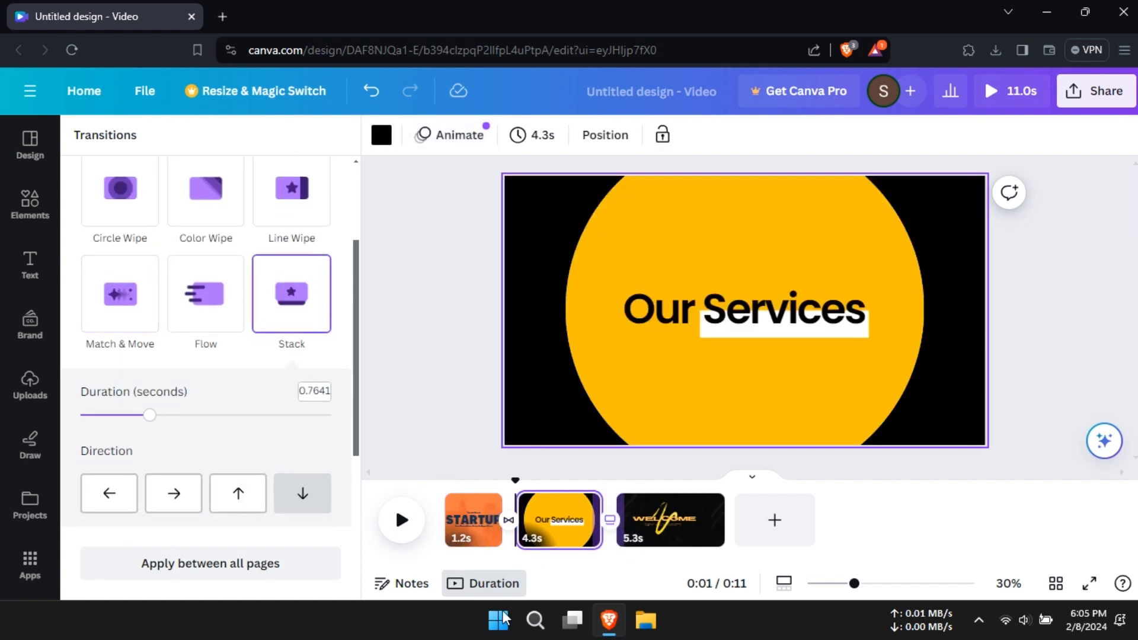
left_click_drag(855, 582, 884, 582)
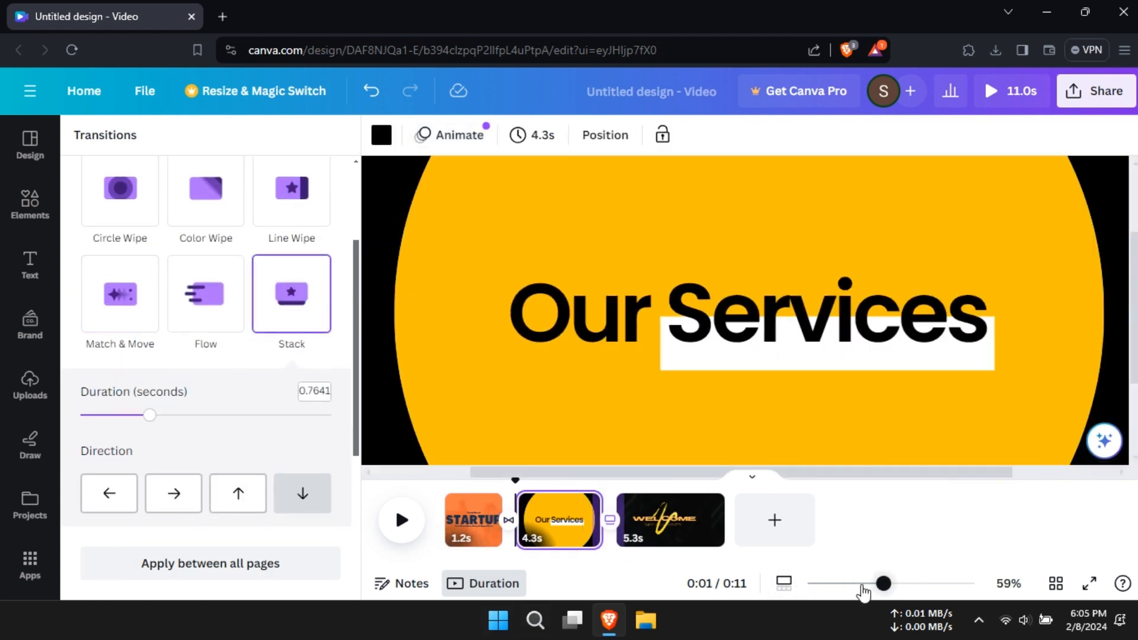
left_click_drag(883, 583, 841, 582)
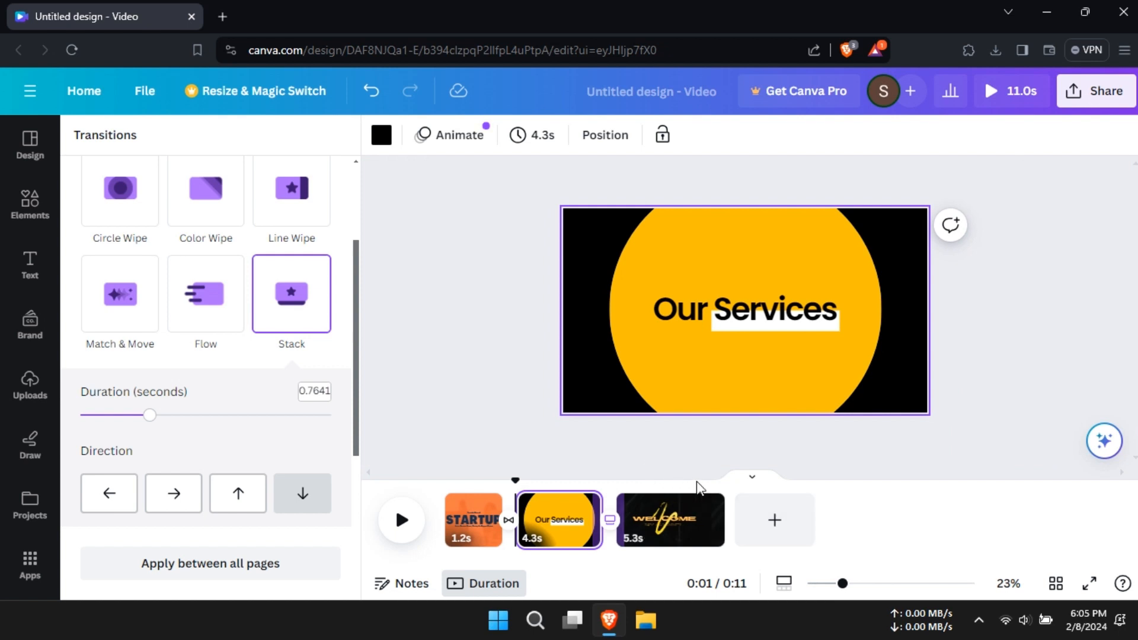
mouse_move(1104, 441)
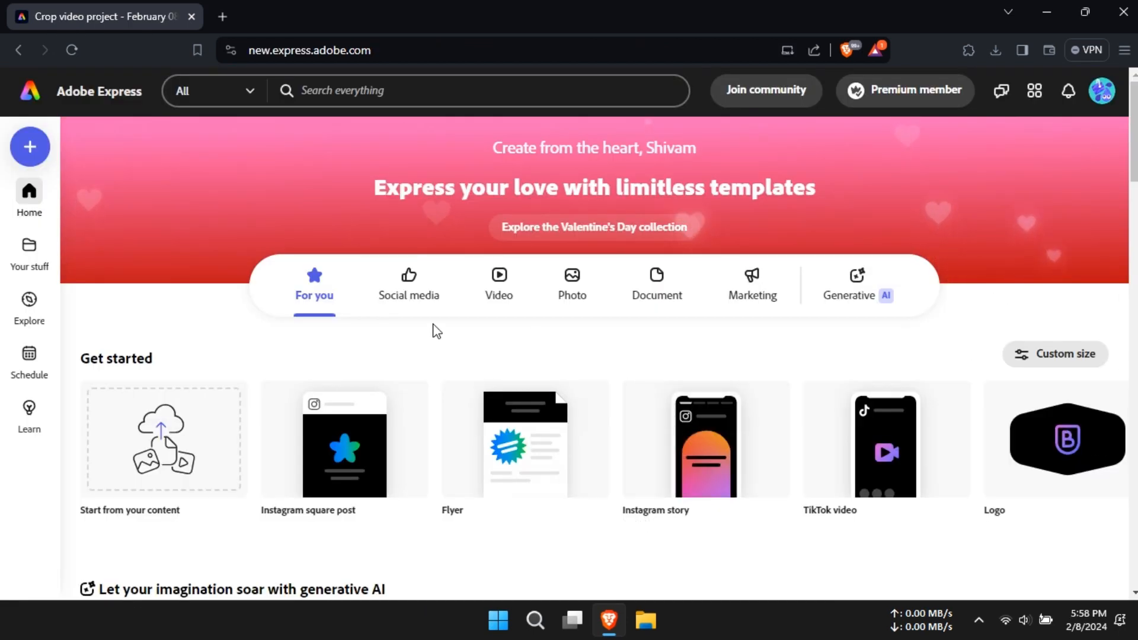
- Browse the Text designs in the Explore gallery, scrolling through their categories
left_click(29, 306)
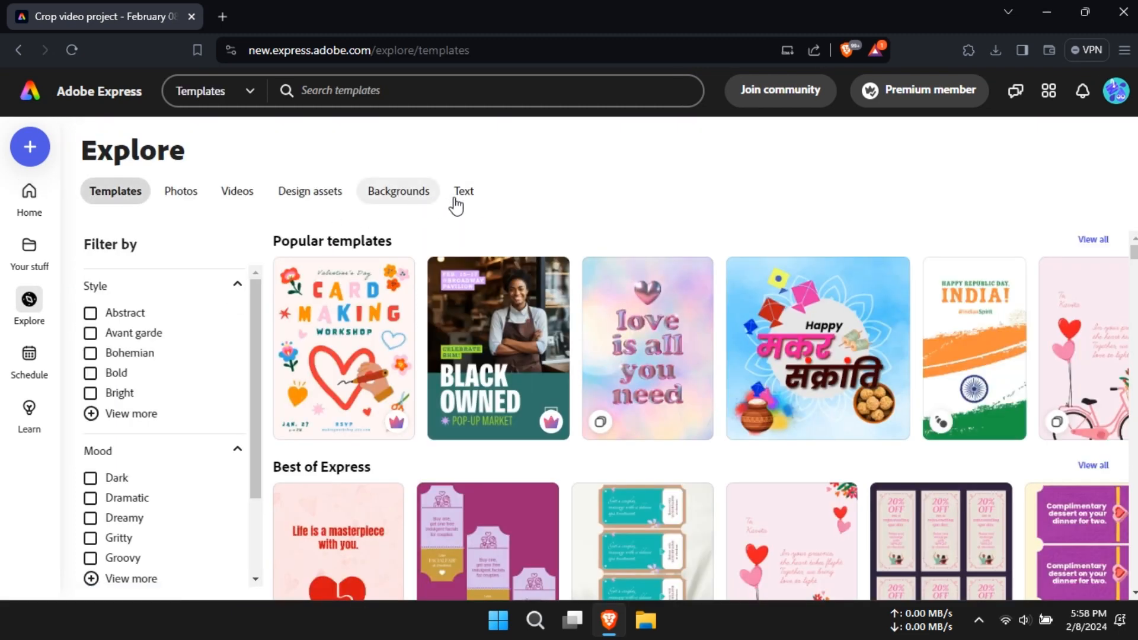
left_click(463, 190)
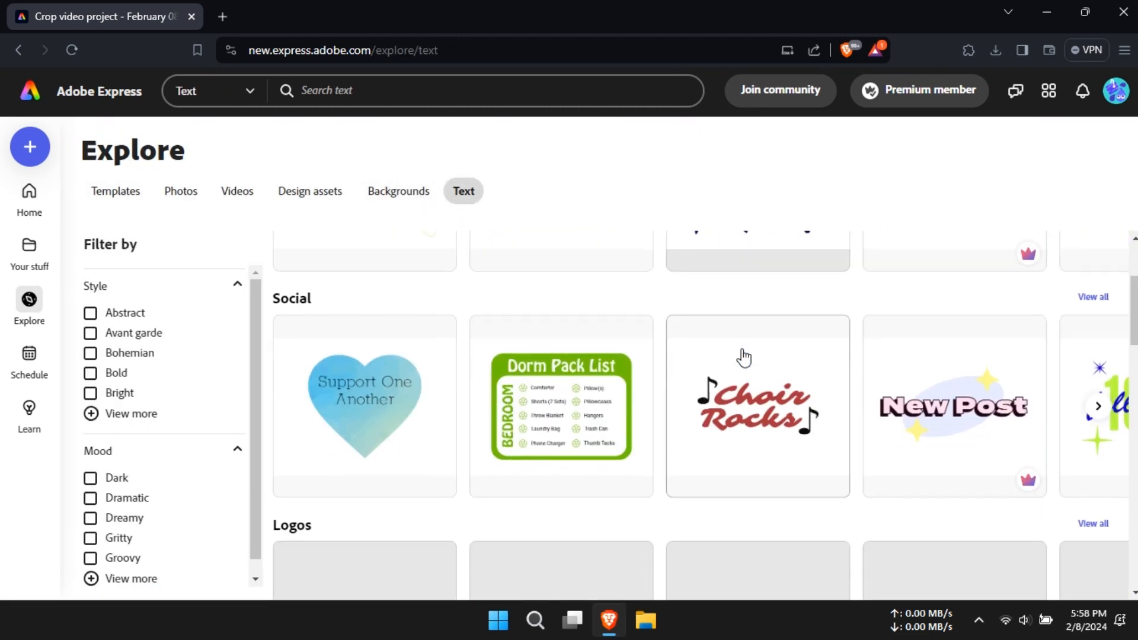
scroll("down", 3)
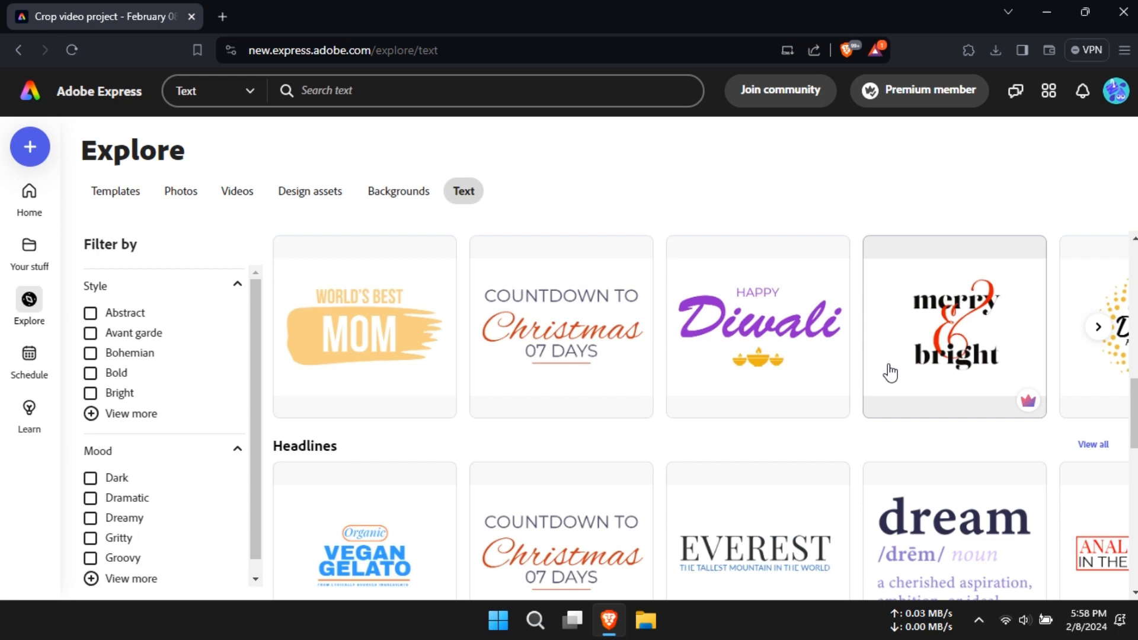
scroll("down", 3)
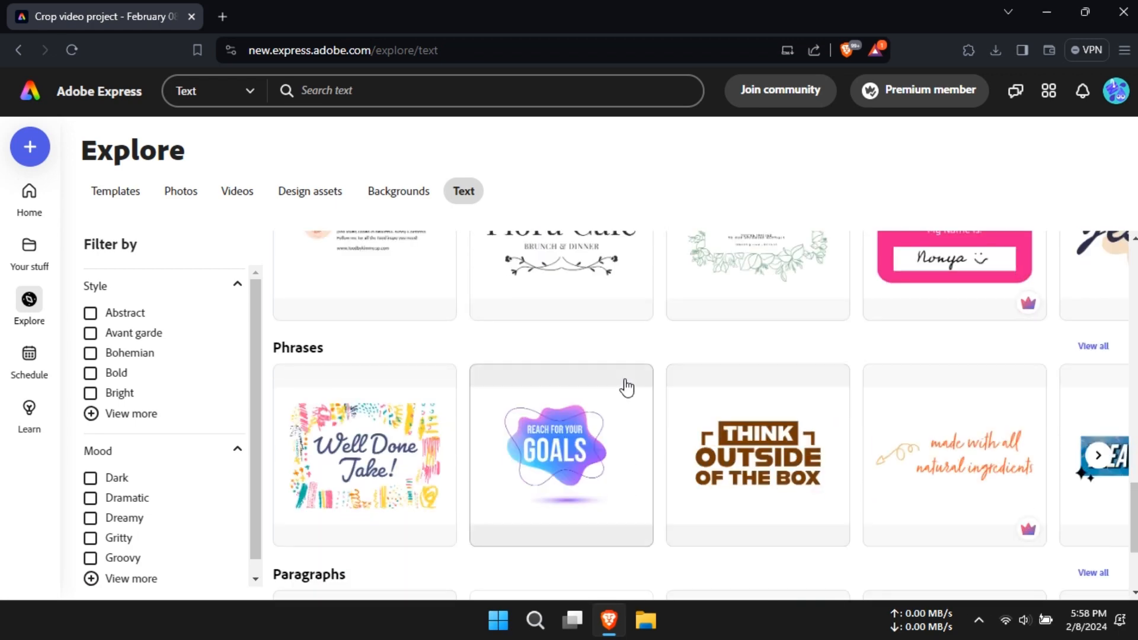
scroll("down", 3)
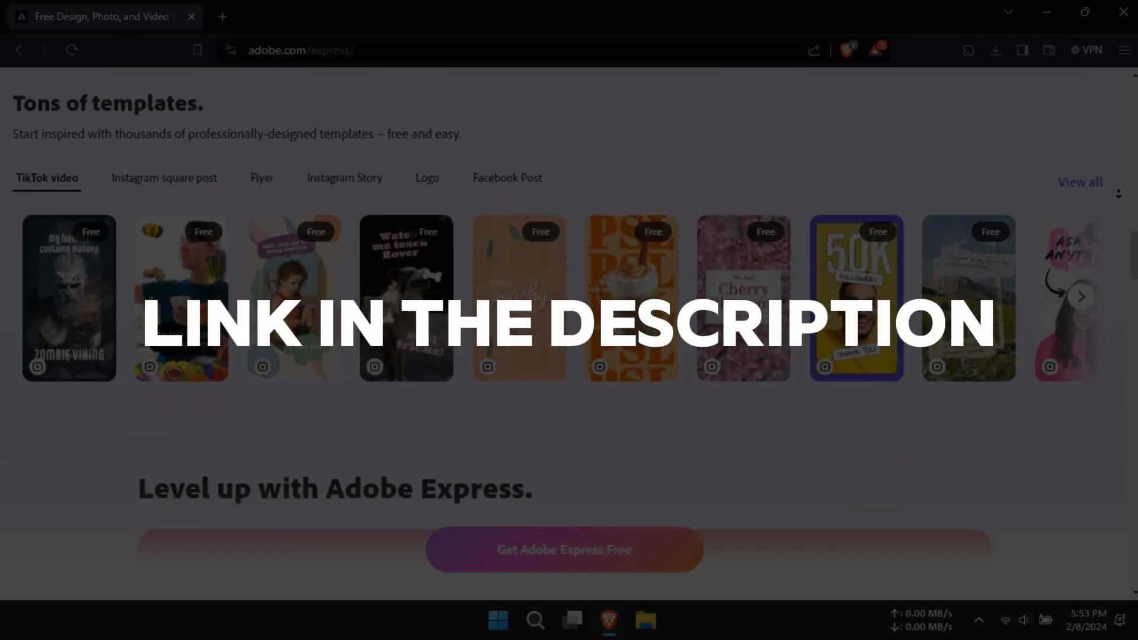
scroll("down", 3)
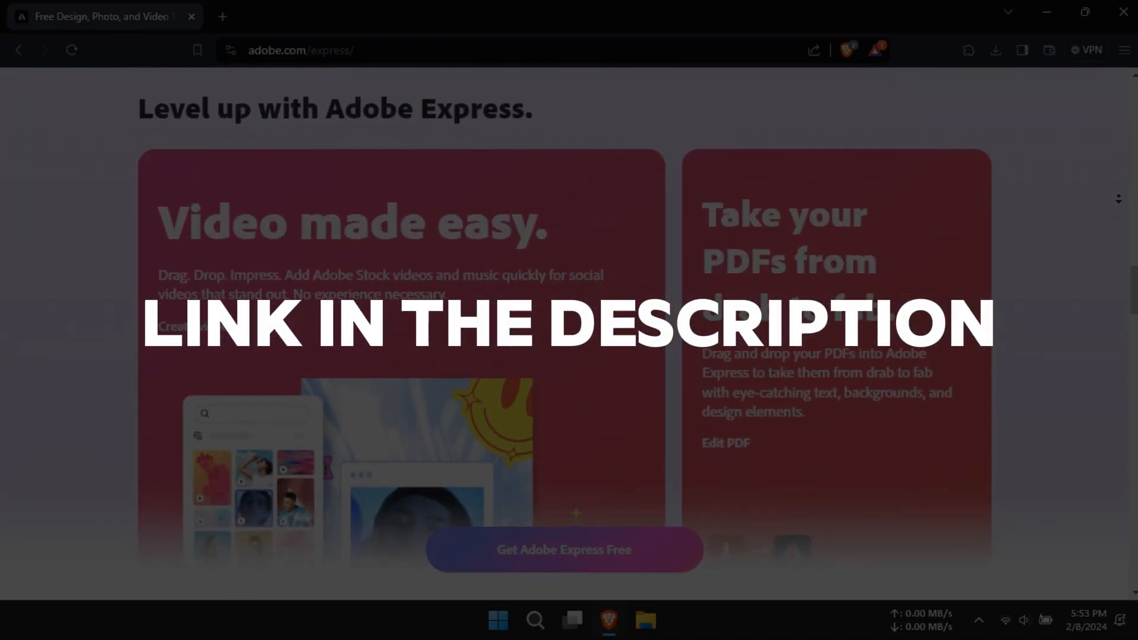